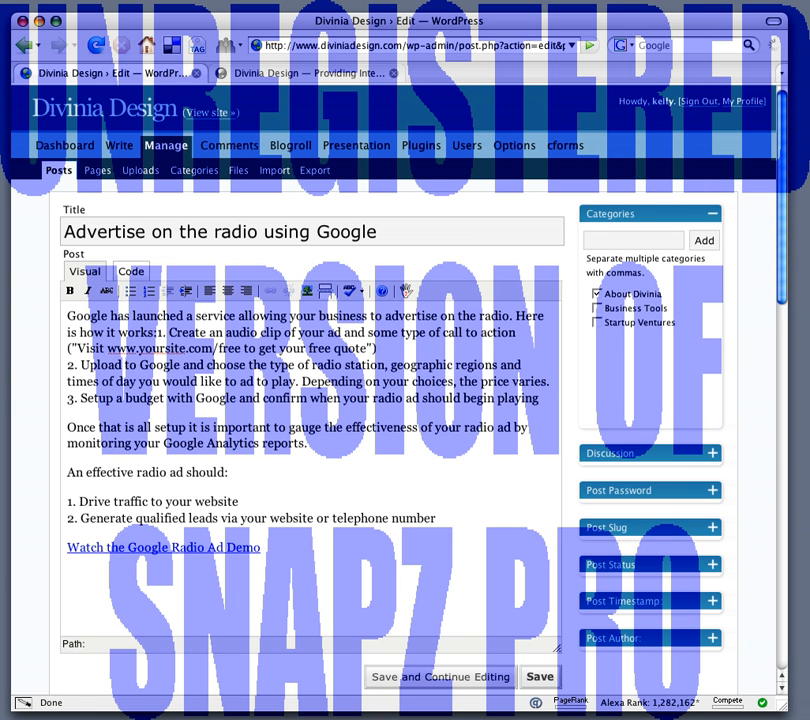
mouse_move(543, 468)
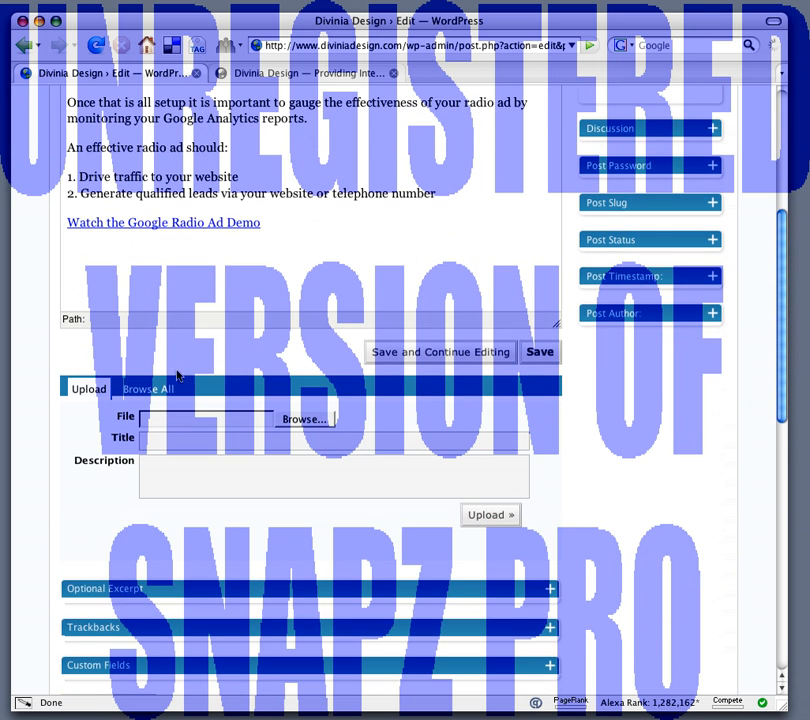
mouse_move(258, 418)
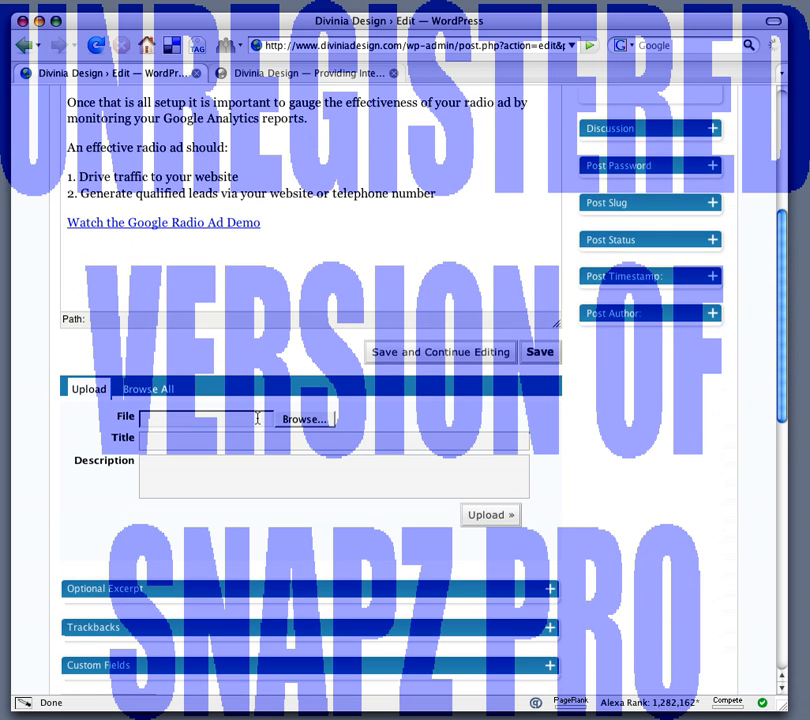
Choose google_radio_ads.jpg from the Desktop and title it 'Google Radio Ad screenshot'.
click(303, 418)
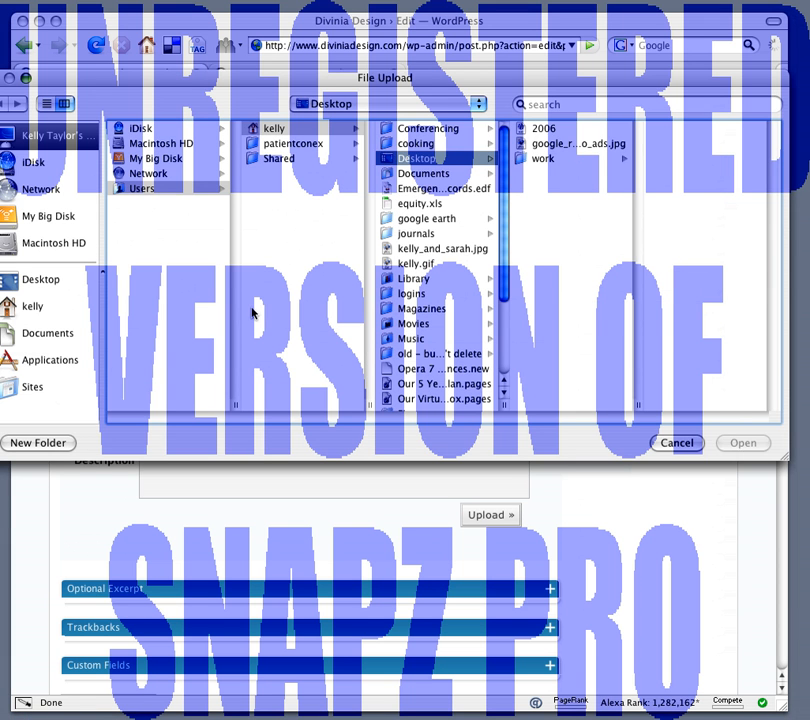
click(578, 143)
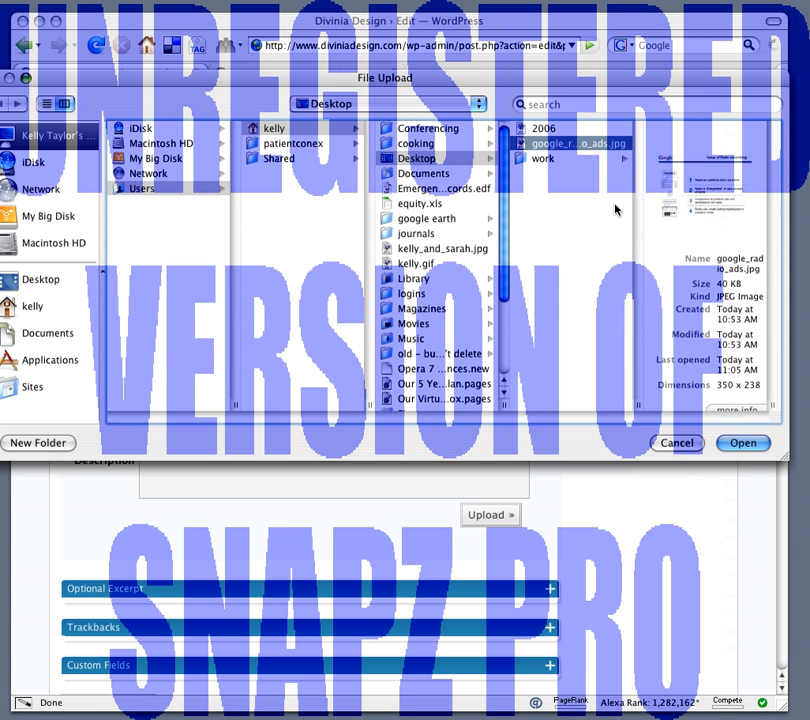
click(743, 443)
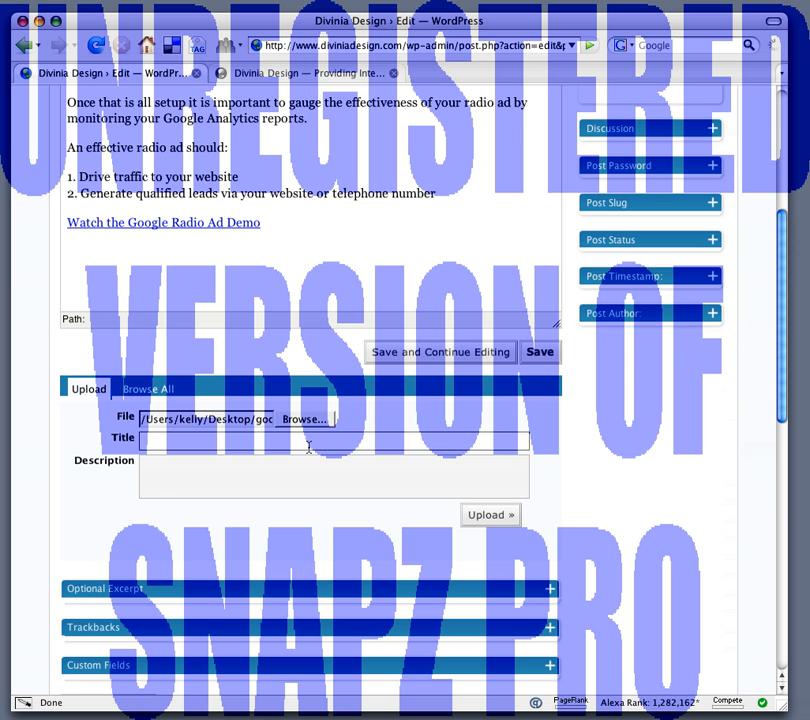
text(Google Radio Ad screenshot)
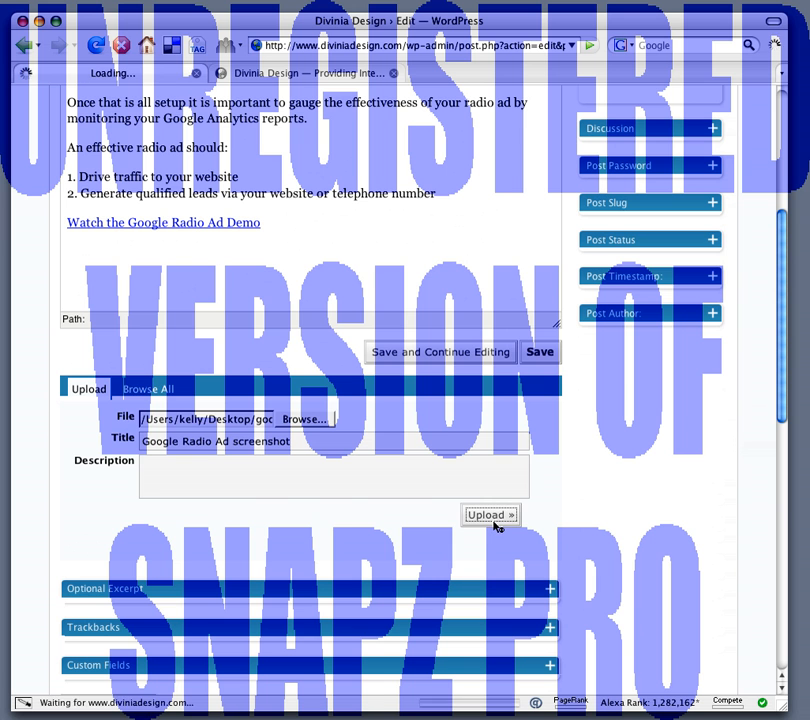
Upload the titled screenshot and insert it at full size with Link to: None.
click(490, 515)
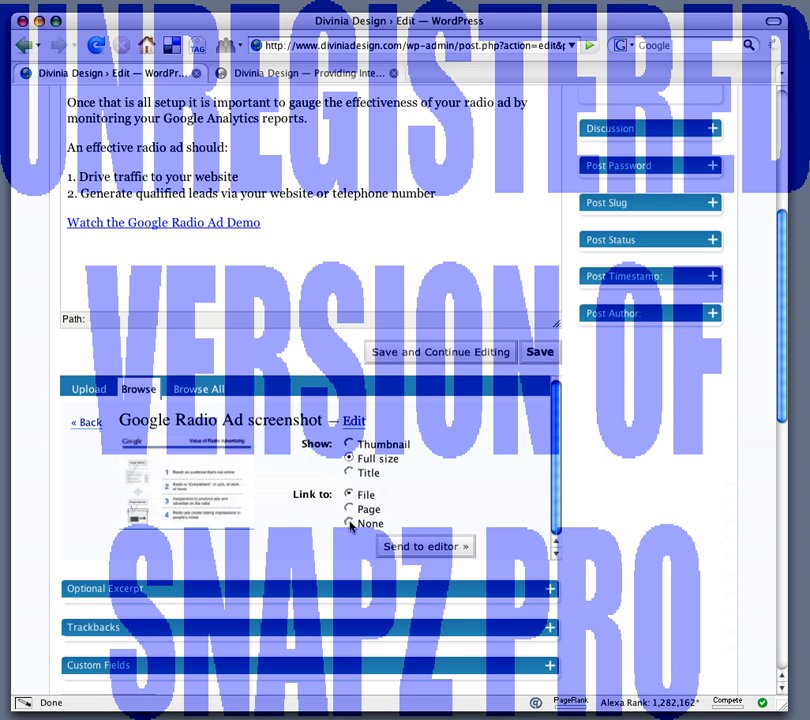
click(350, 524)
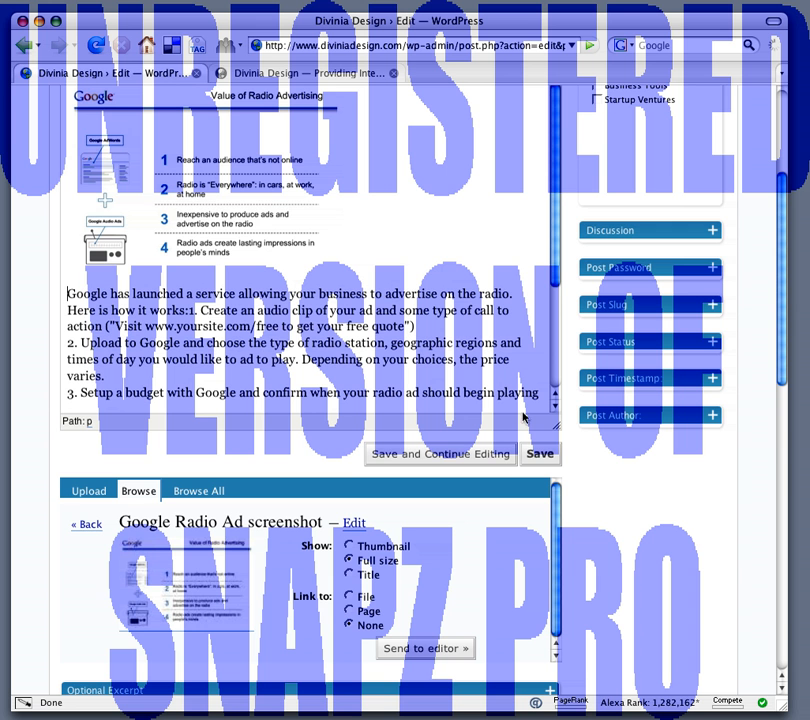
Save the post so the radio ad screenshot appears above its text.
click(540, 453)
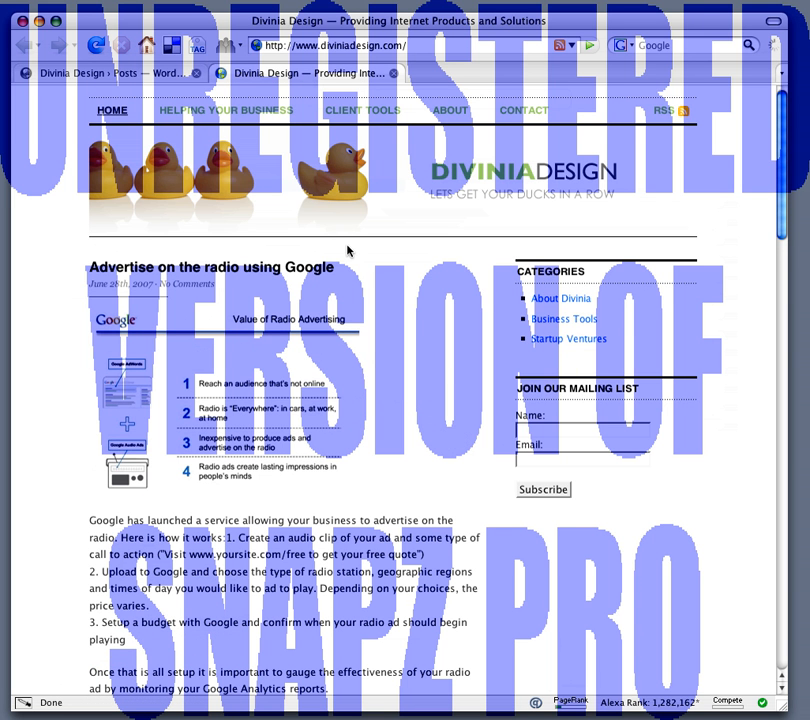
mouse_move(331, 489)
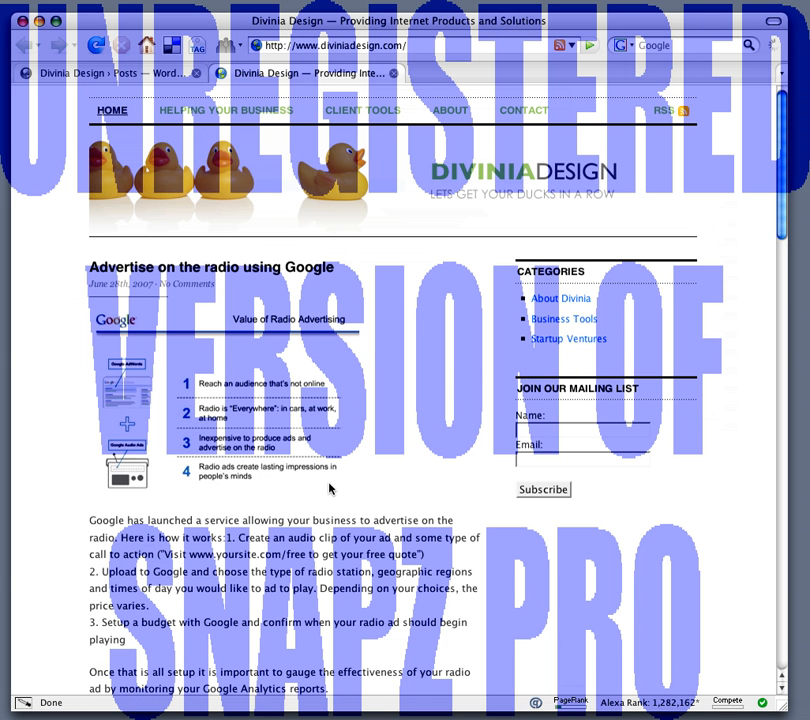
mouse_move(573, 521)
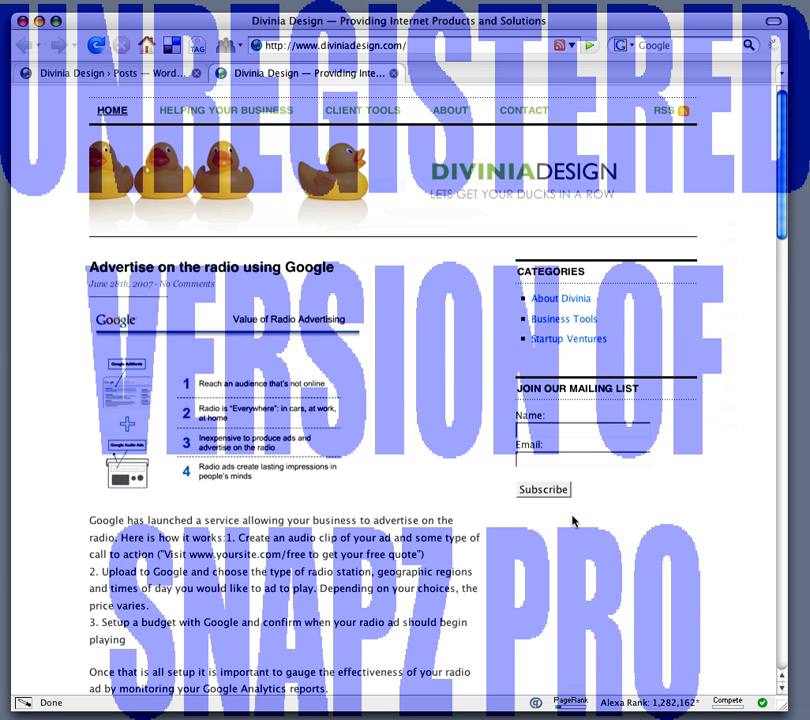